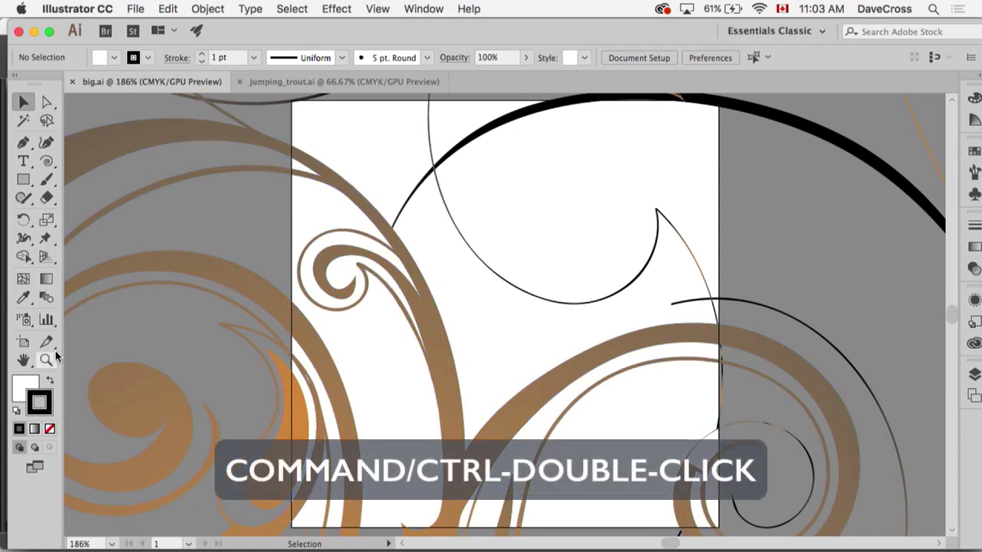
mouse_move(45, 361)
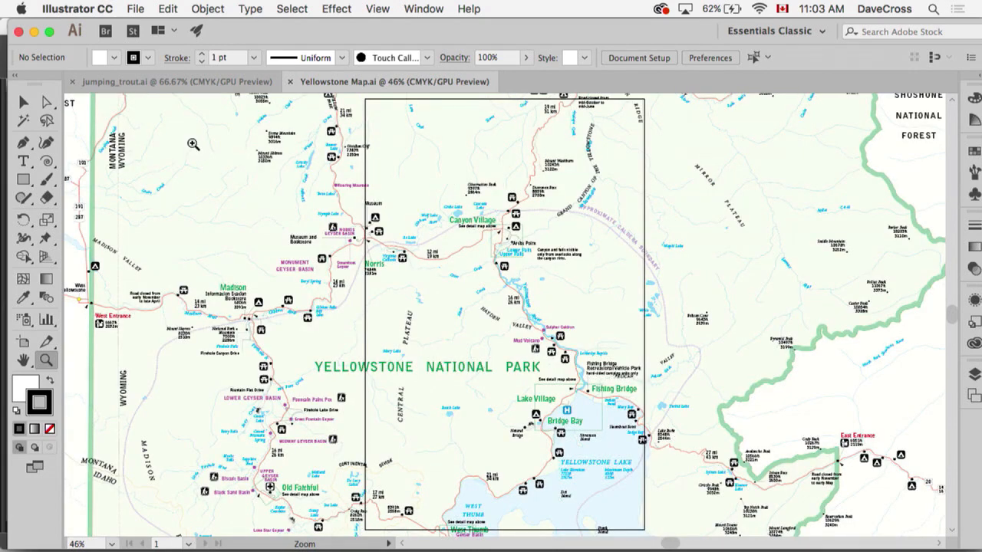
mouse_move(417, 376)
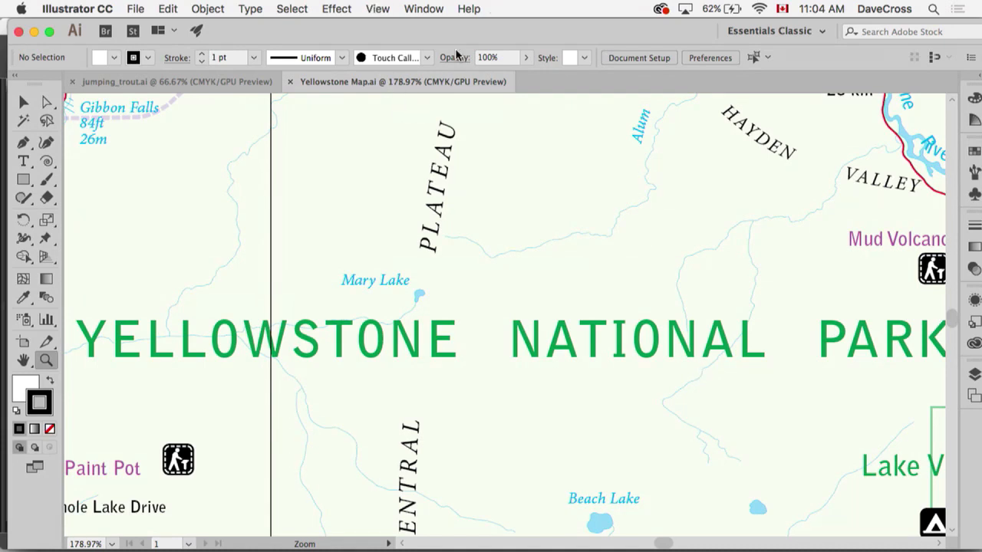
Save the close-up of the park title as a new view named 'yellowstone 180'
click(377, 9)
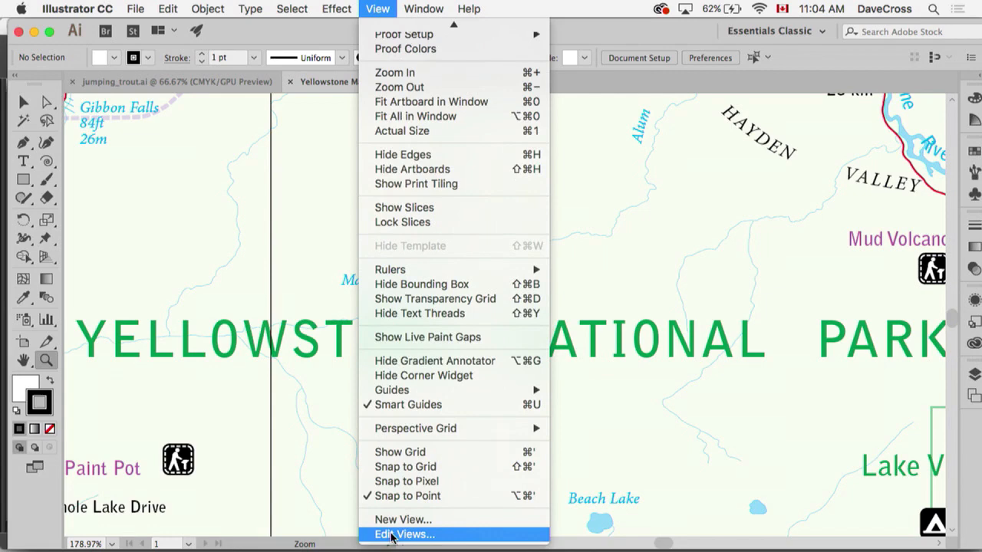
mouse_move(403, 519)
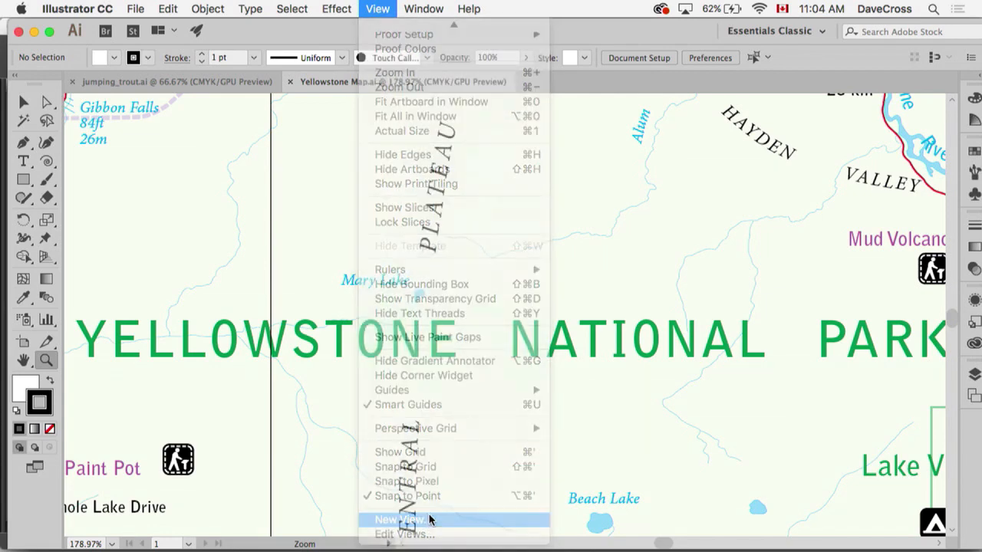
click(399, 519)
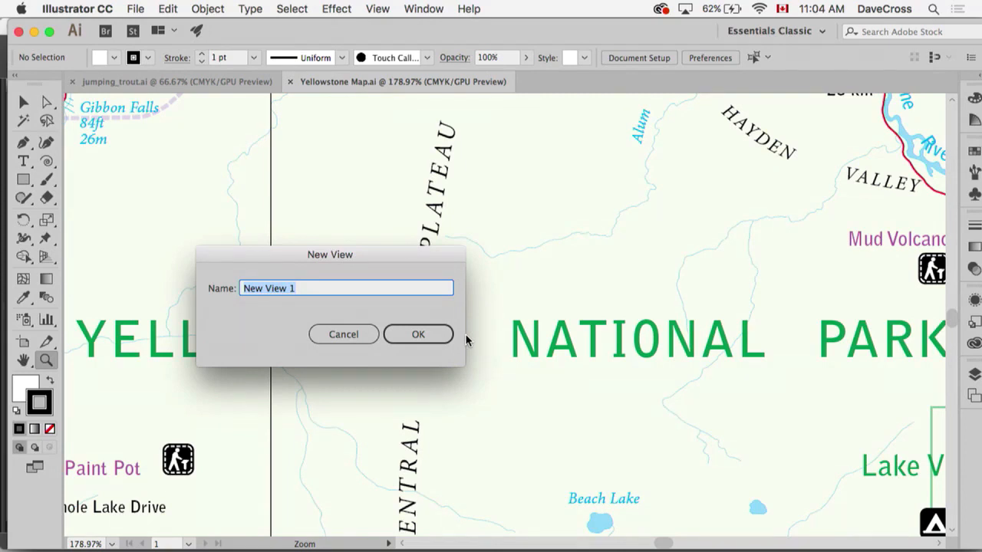
click(320, 287)
text(3)
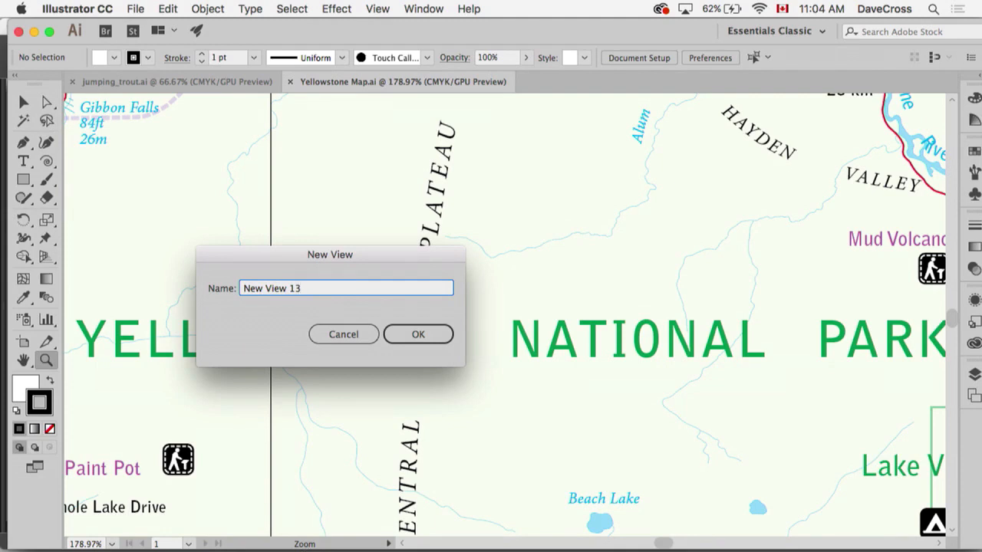
click(345, 287)
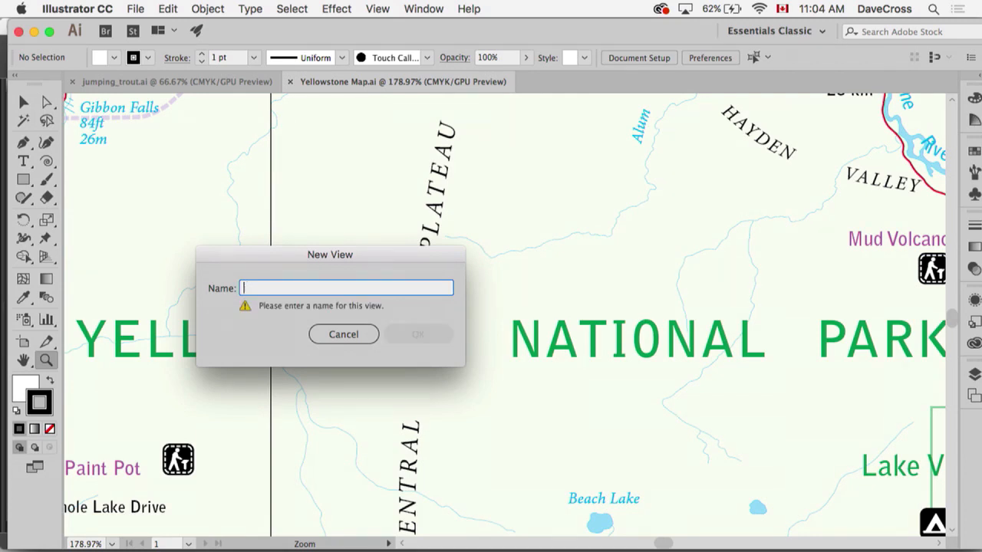
text(yellows)
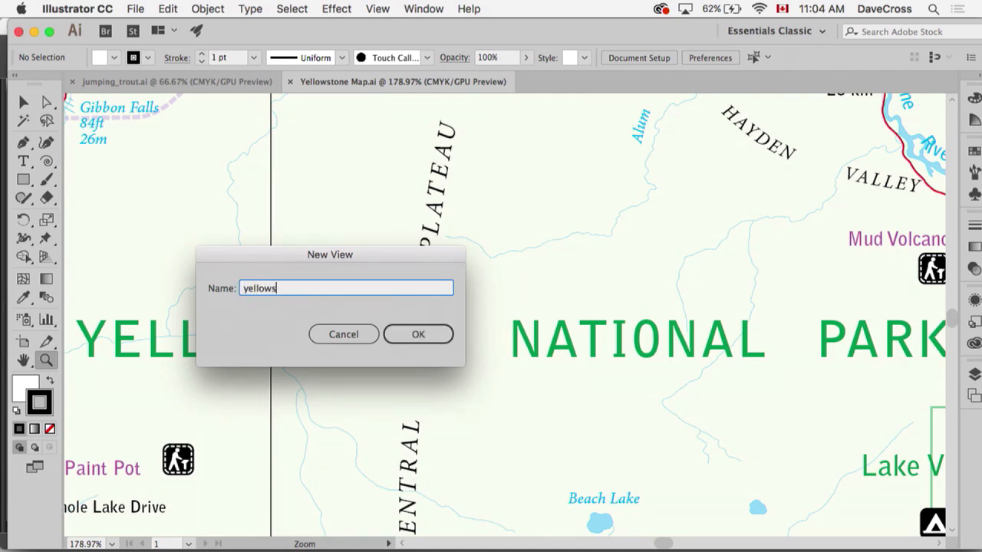
text(tone)
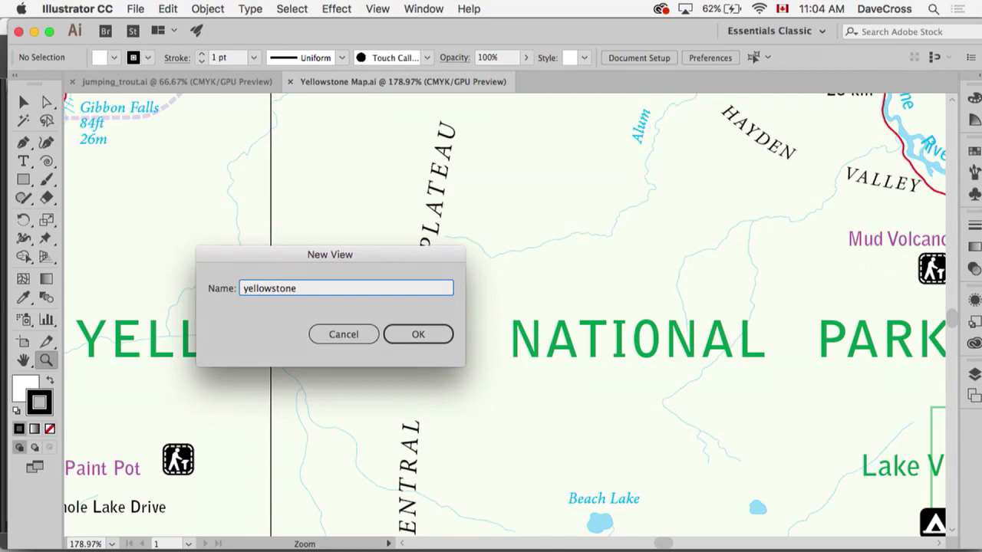
text(180)
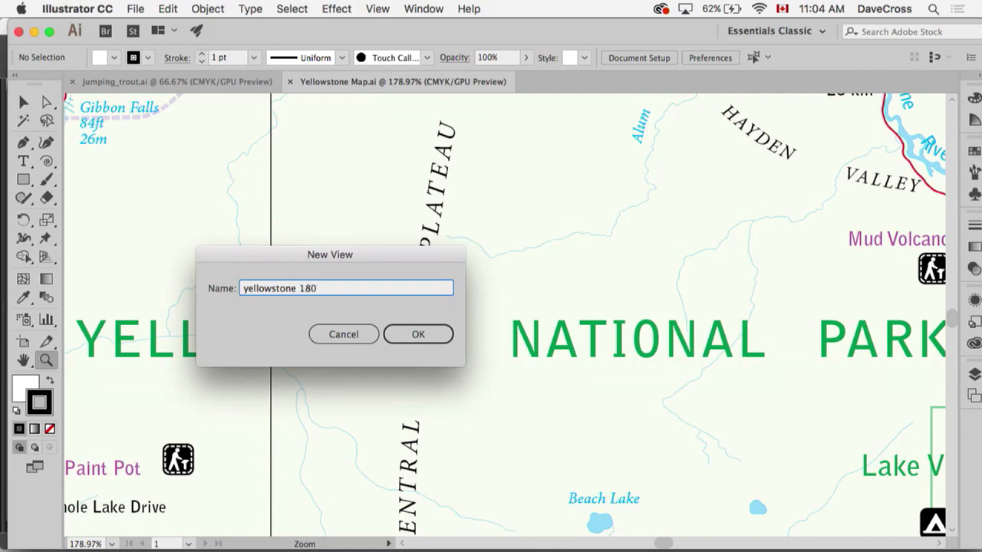
click(418, 333)
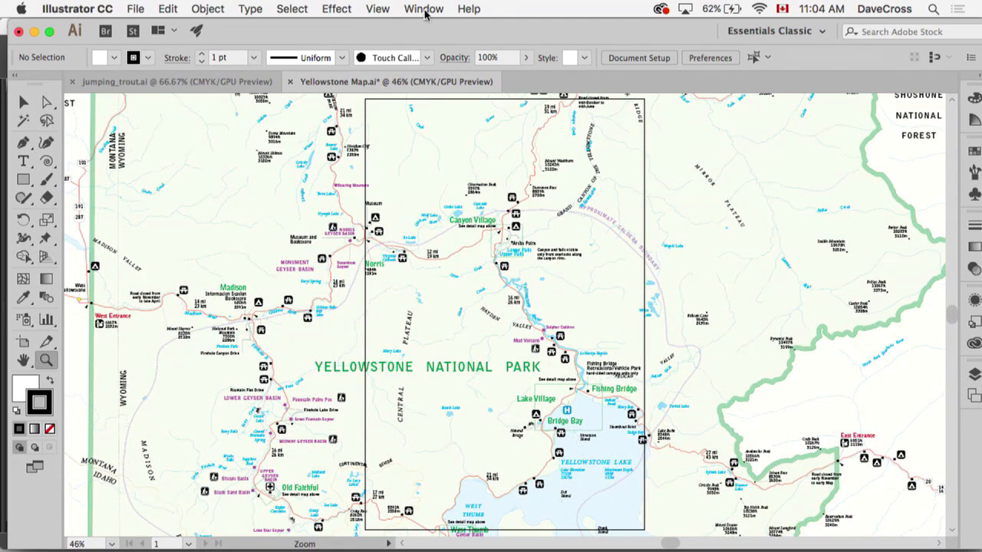
Jump back to the saved 'yellowstone 180' view from the View menu
click(378, 8)
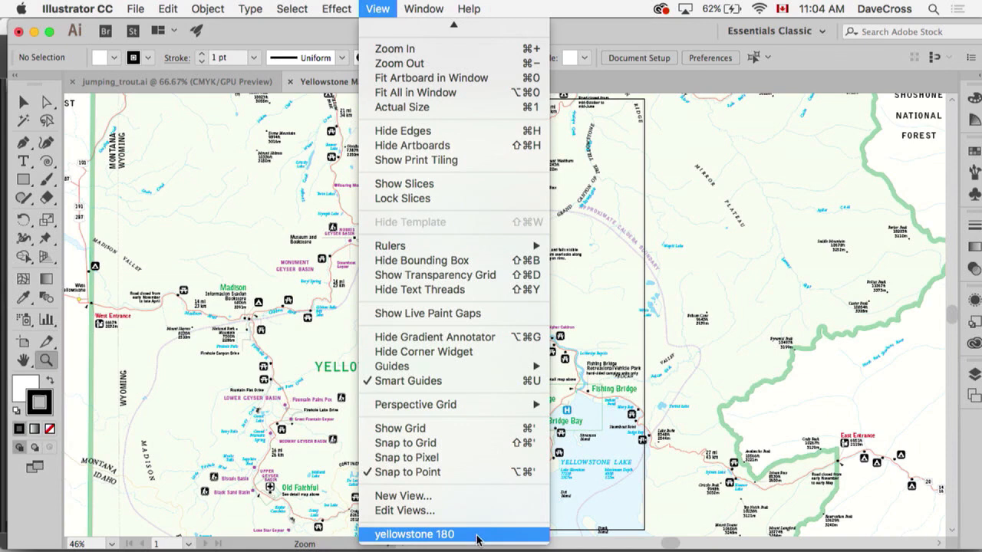
click(414, 535)
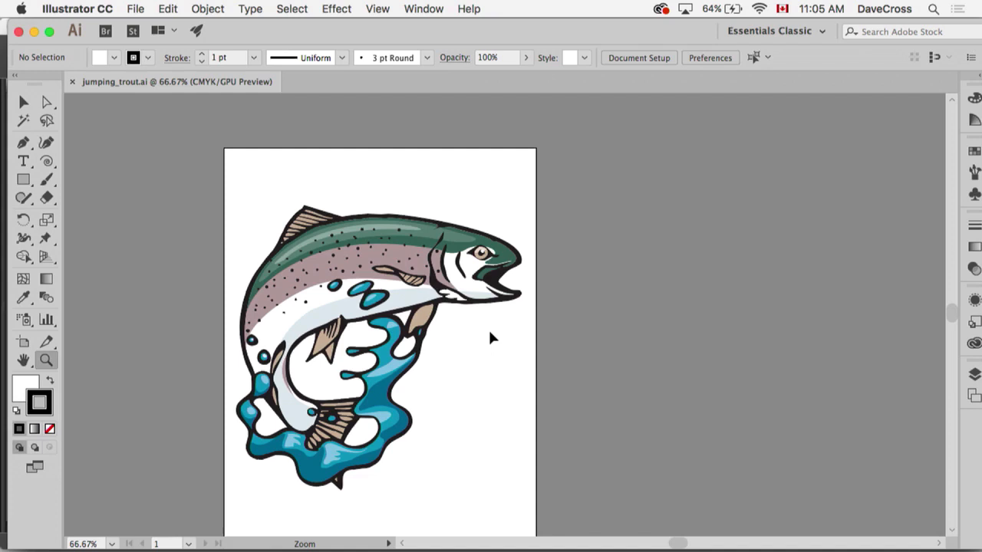
mouse_move(424, 9)
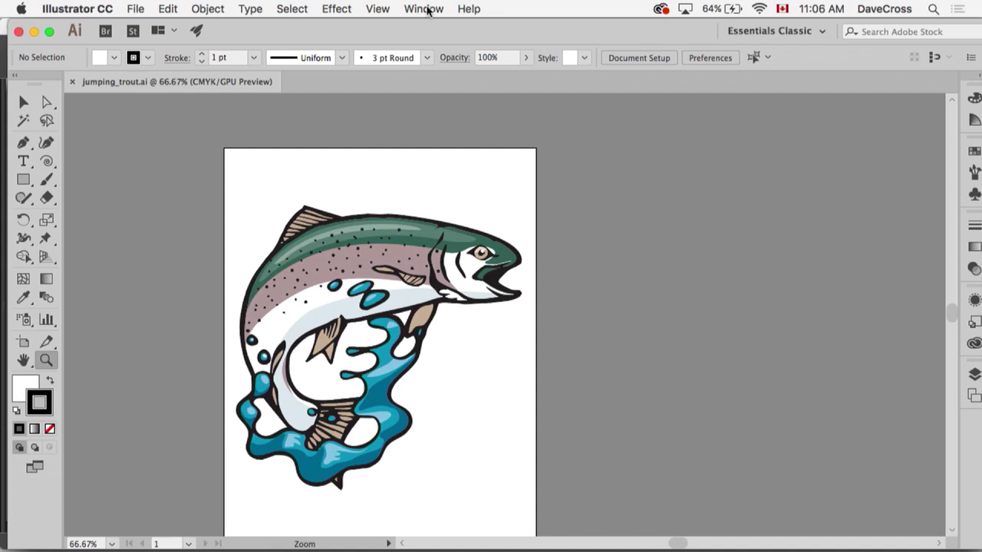
Open a second window of jumping_trout.ai and tile both windows side by side
click(377, 8)
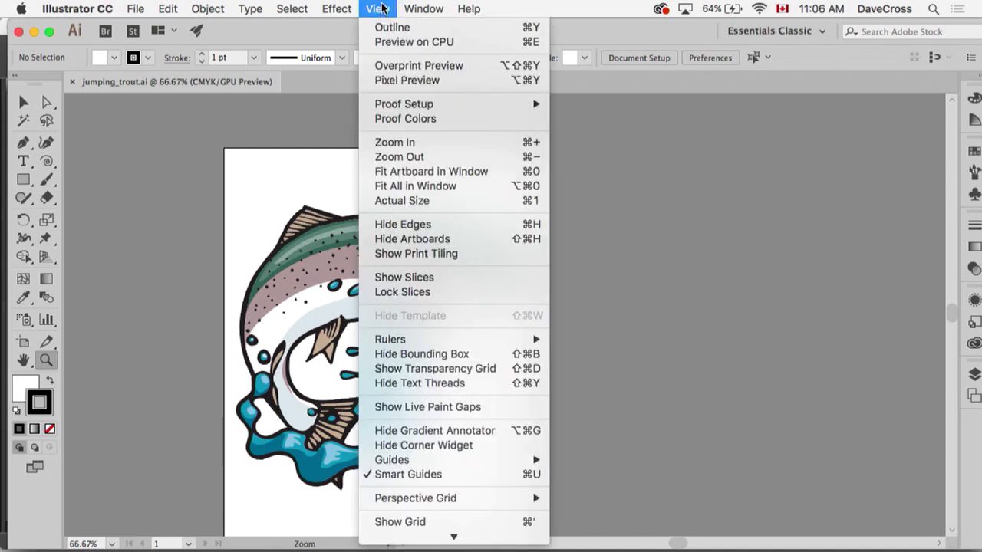
click(424, 9)
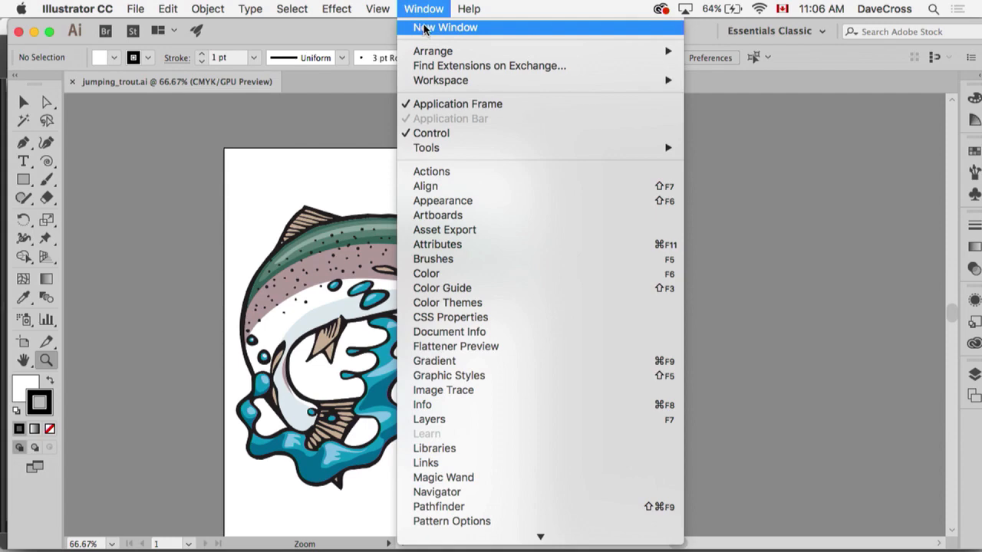
click(446, 27)
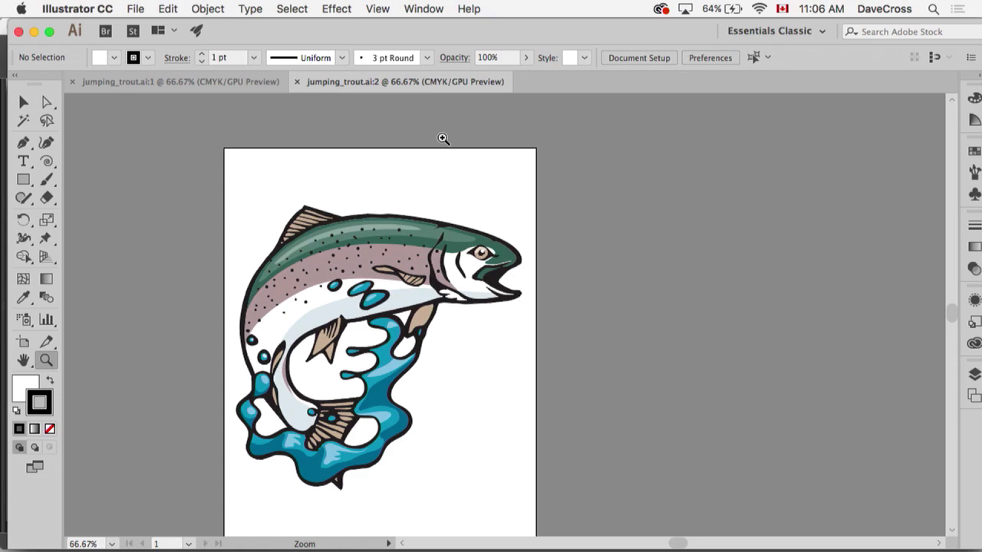
click(423, 8)
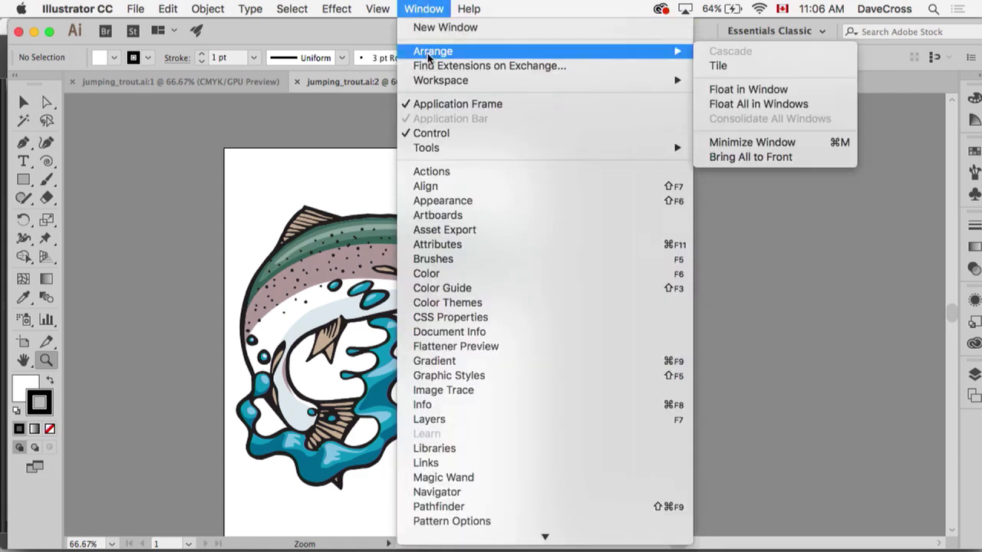
click(718, 66)
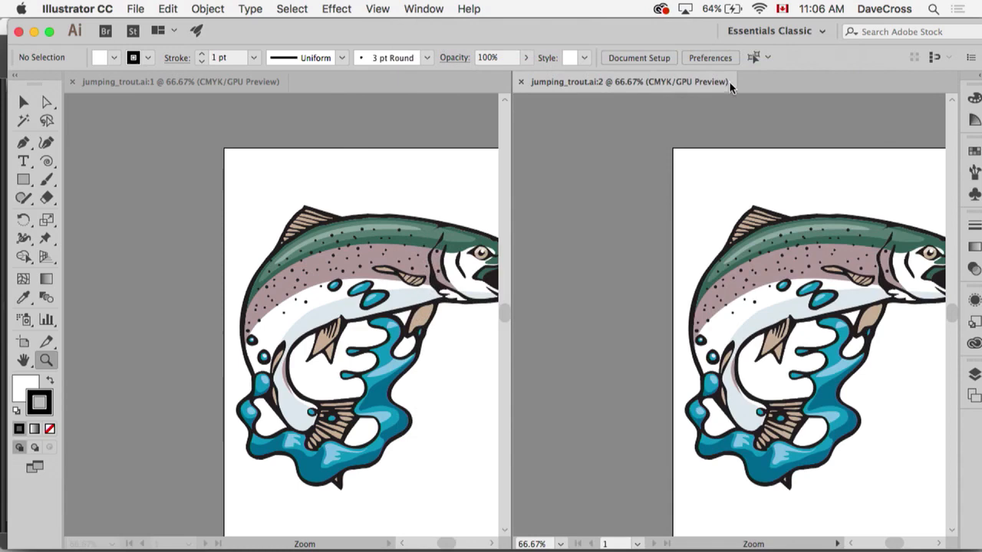
mouse_move(767, 324)
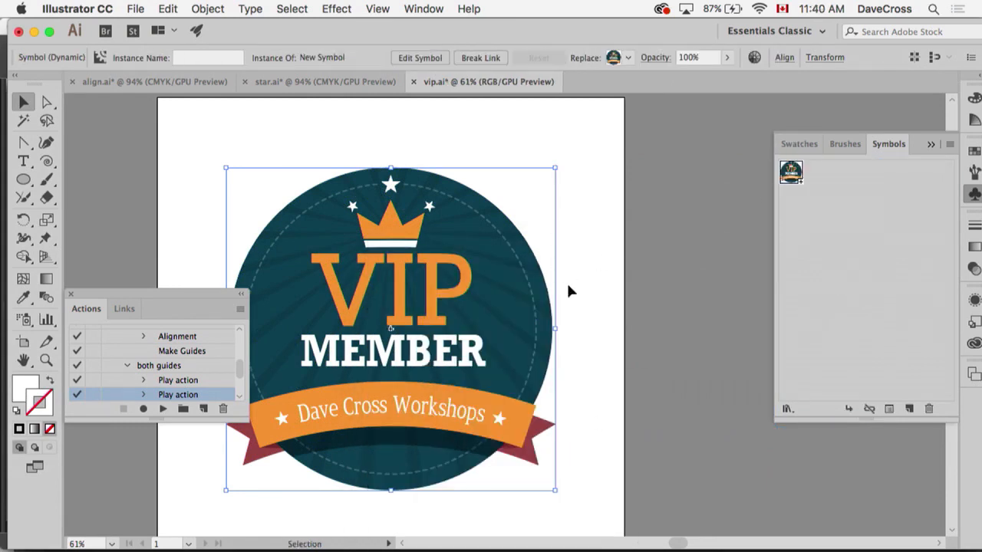
Save the VIP logo as a template in Support Files > New Document Profiles > en_US
click(135, 9)
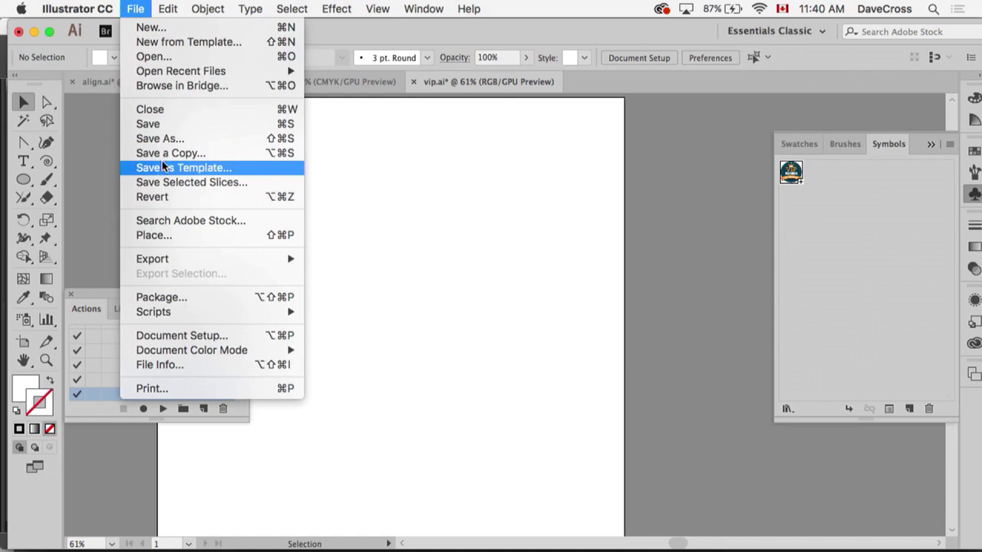
click(159, 138)
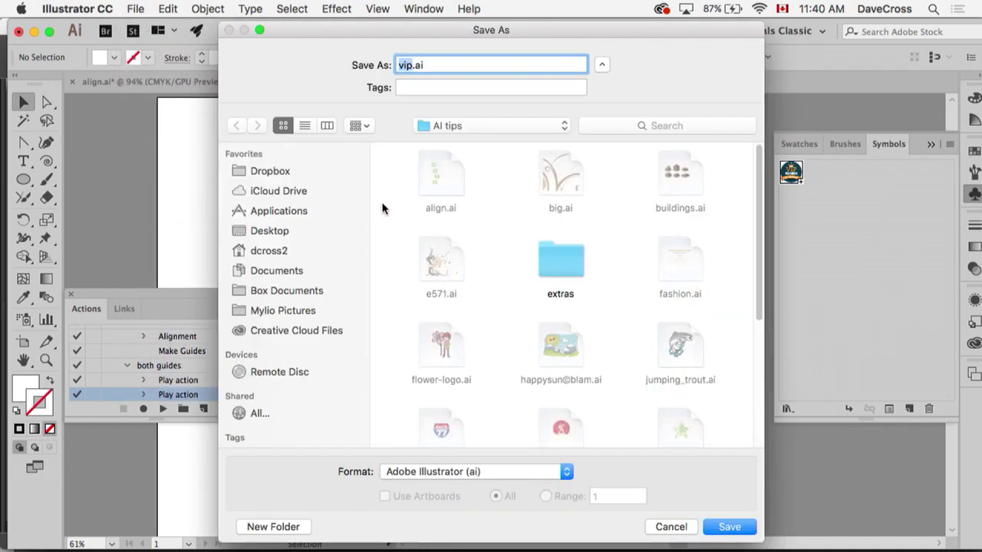
click(277, 210)
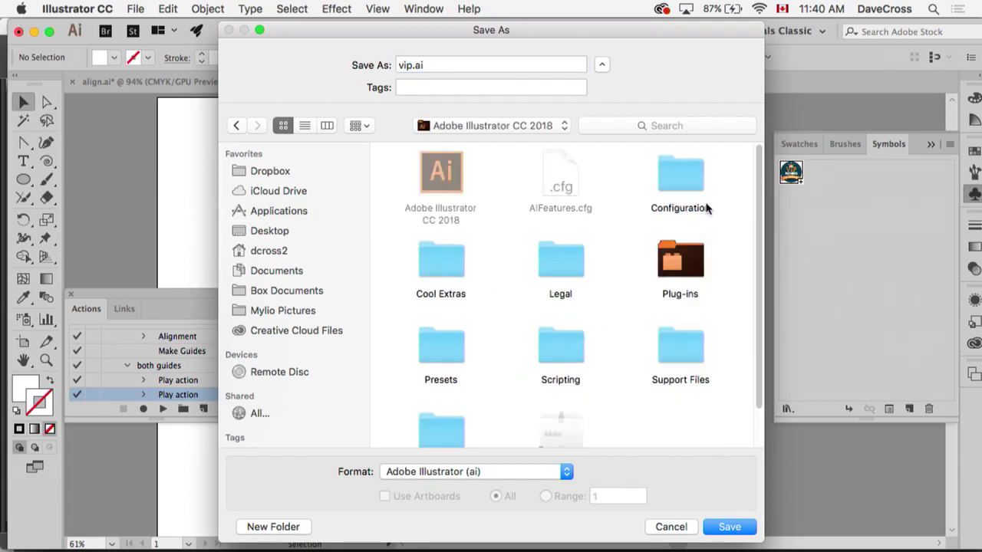
scroll(down, 3)
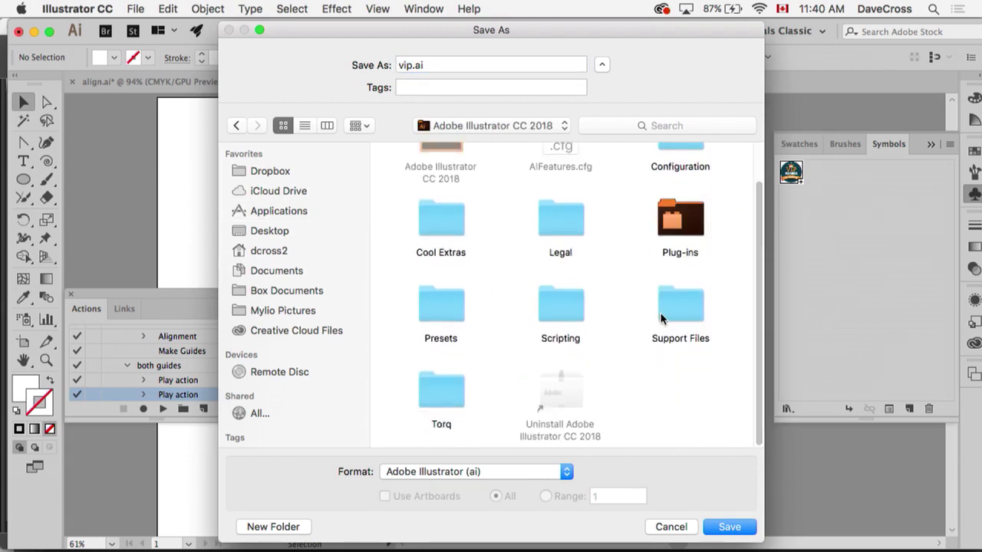
double_click(680, 304)
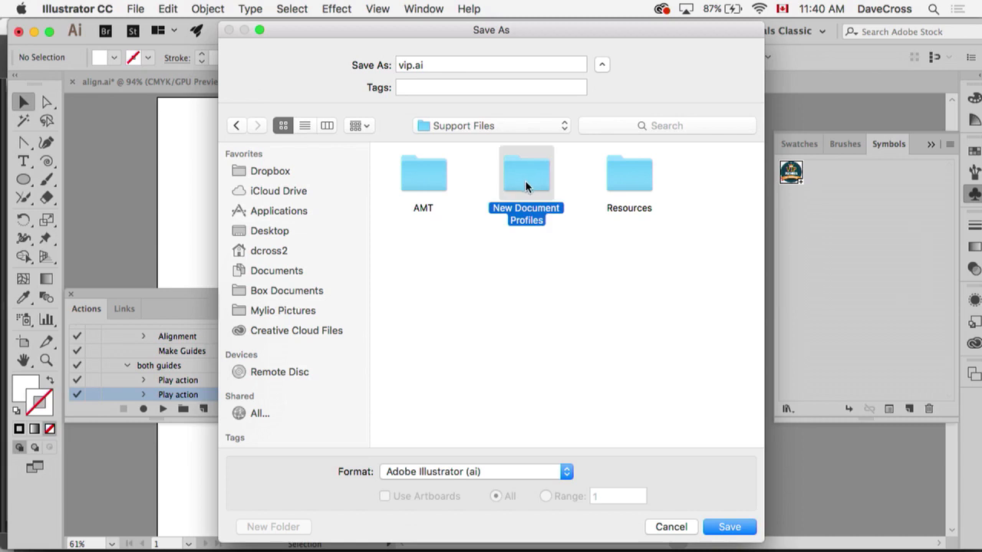
double_click(525, 172)
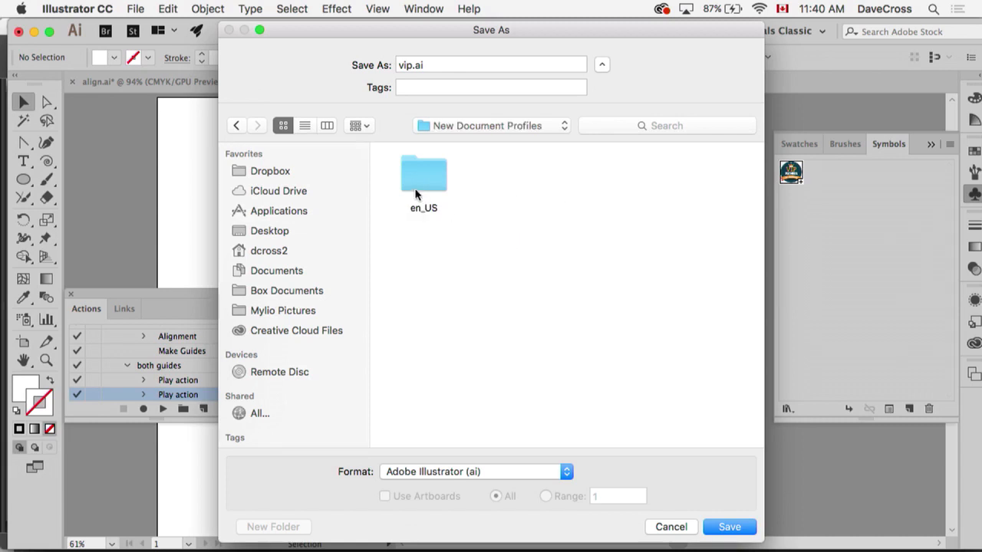
double_click(424, 174)
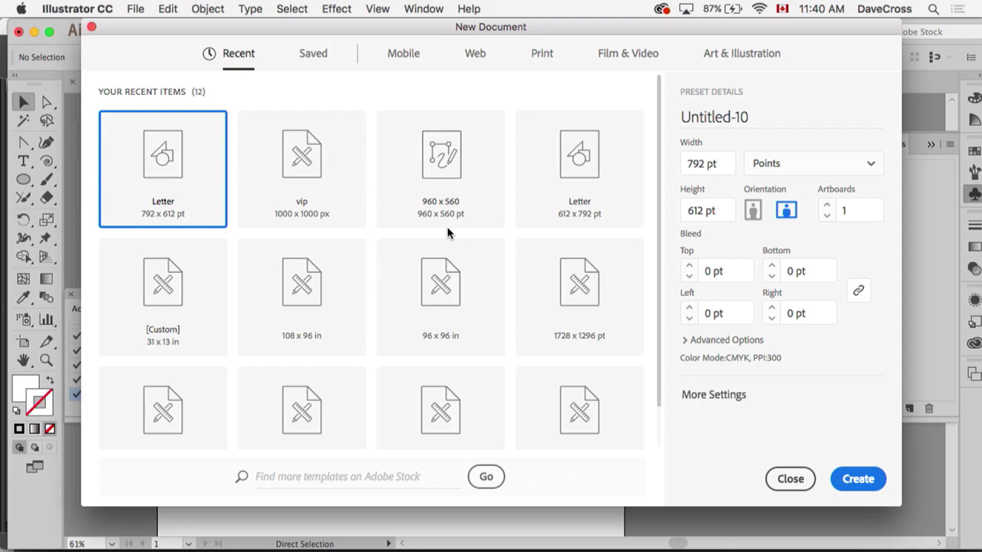
mouse_move(714, 394)
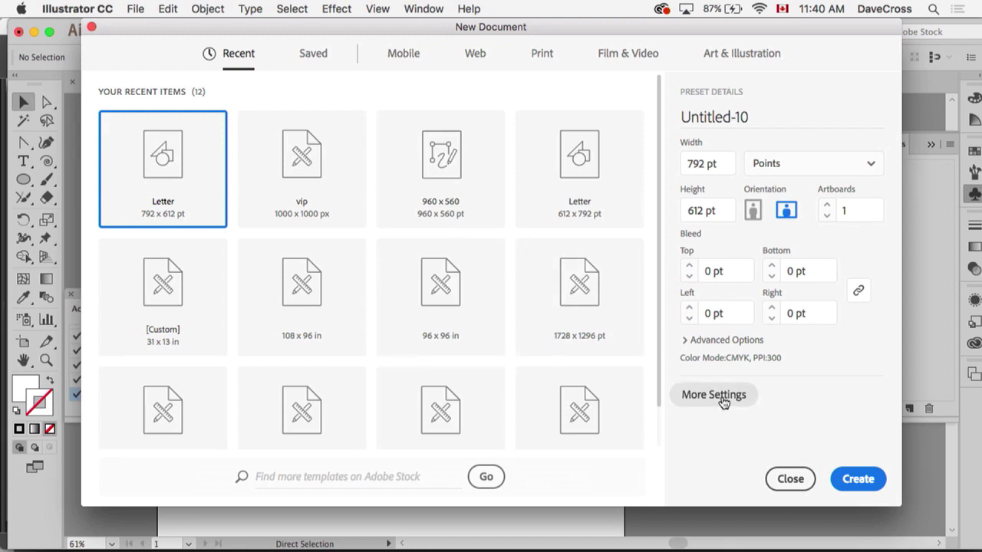
Create a new 1000 × 1000 px RGB document from the vip profile
click(713, 394)
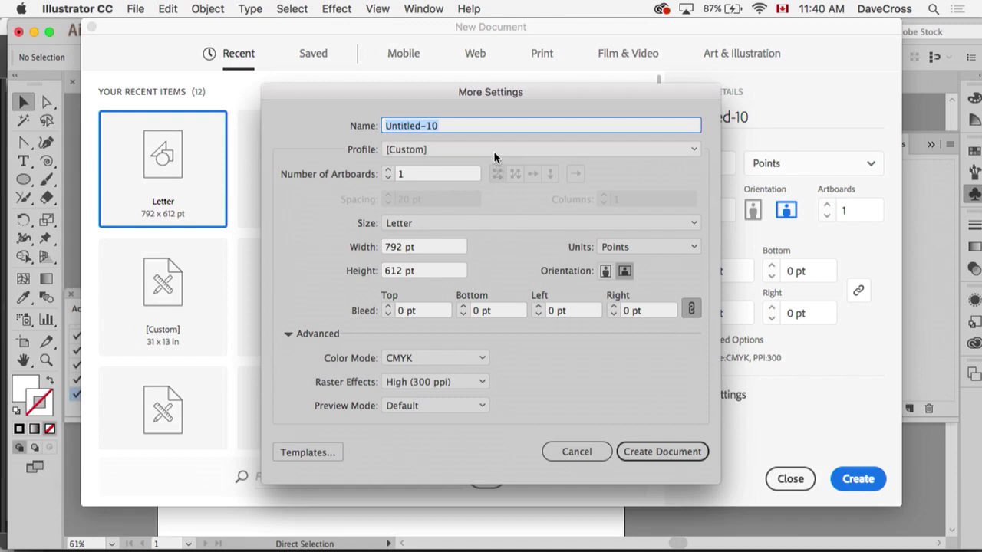
click(539, 149)
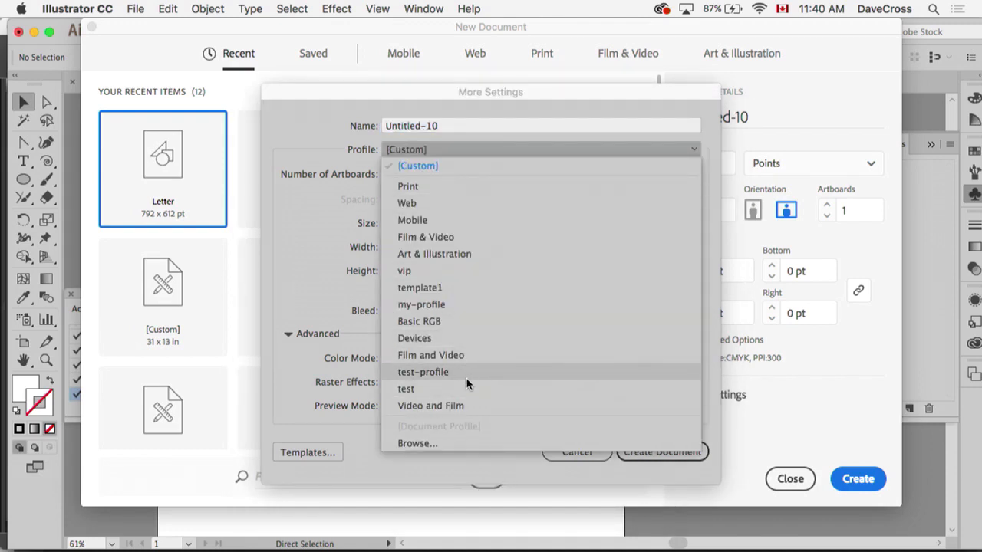
mouse_move(404, 271)
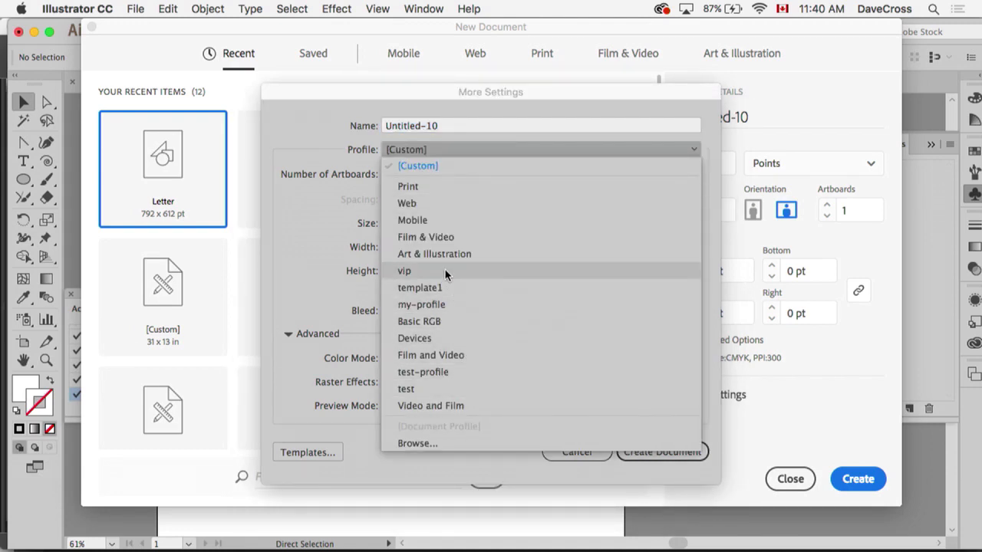
click(404, 270)
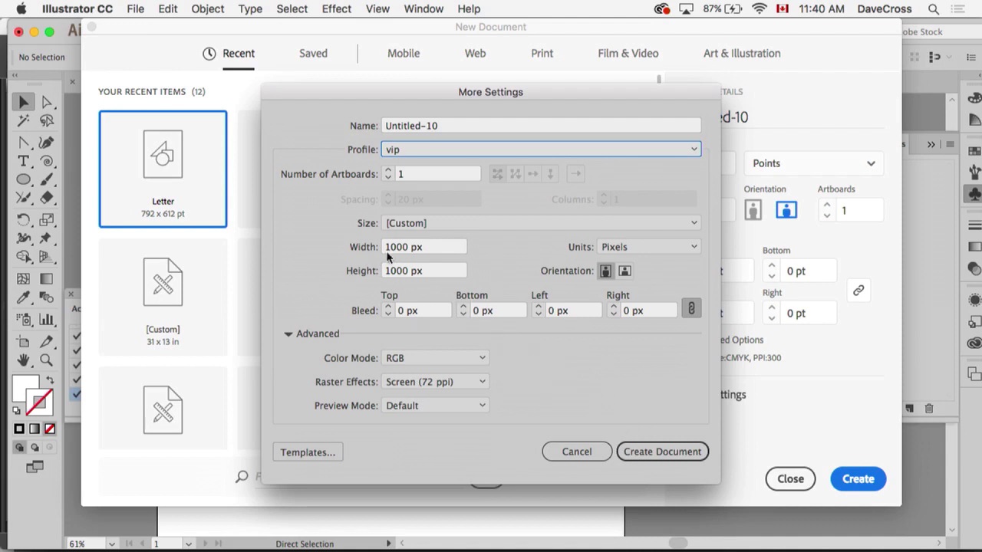
click(661, 451)
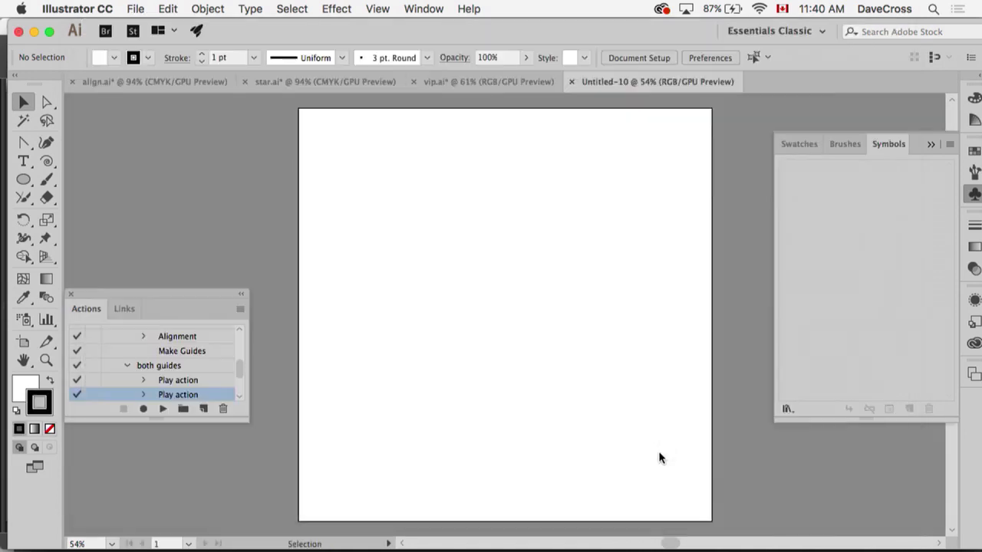